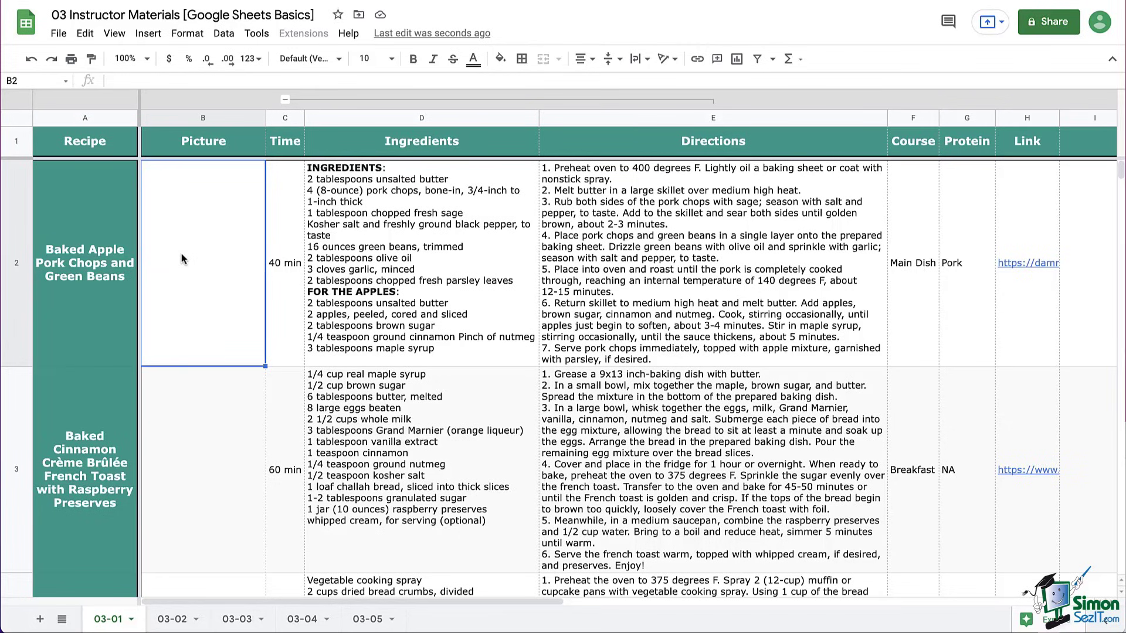
pyautogui.moveTo(916, 285)
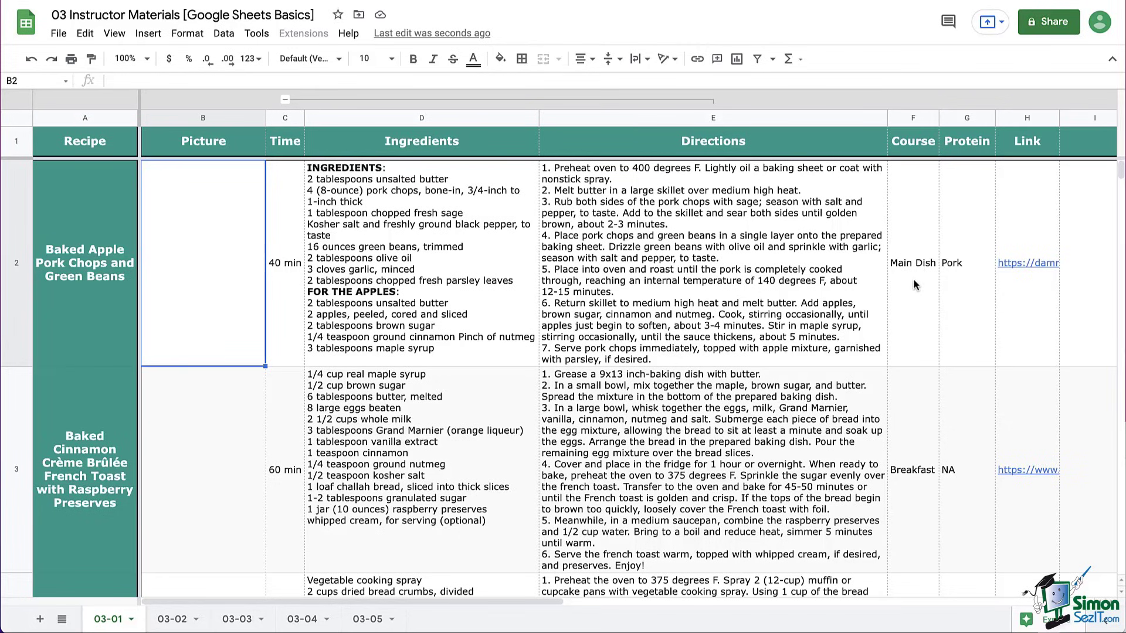
# Check the recipe URL in H2, then bring up actions for the pork chops title in A2.
pyautogui.click(1027, 263)
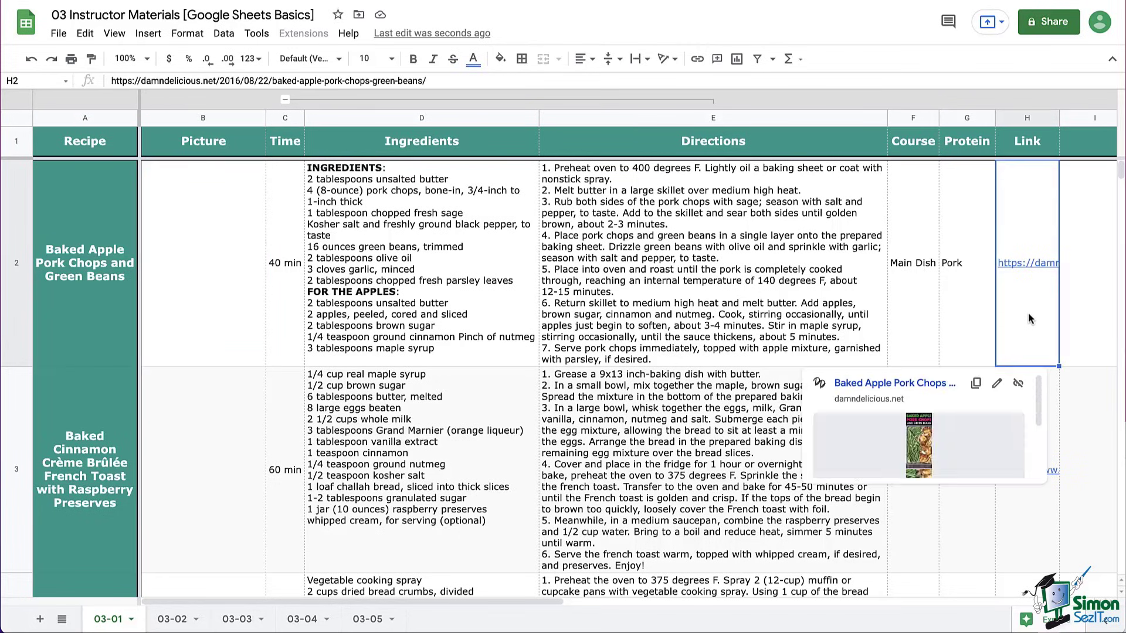
pyautogui.moveTo(1037, 227)
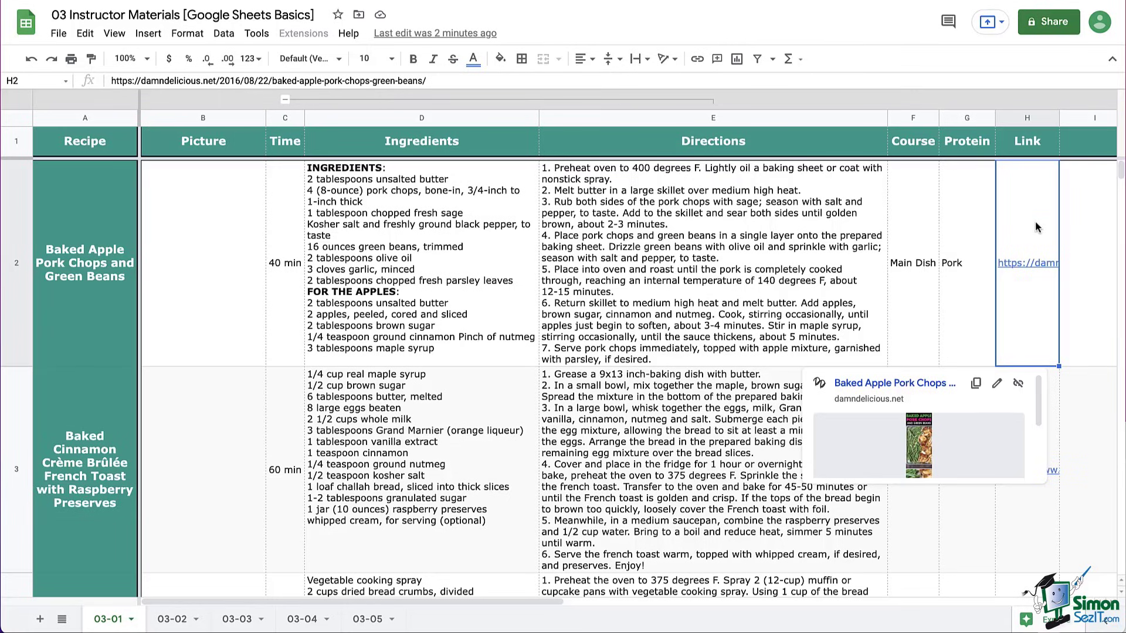
pyautogui.moveTo(1030, 260)
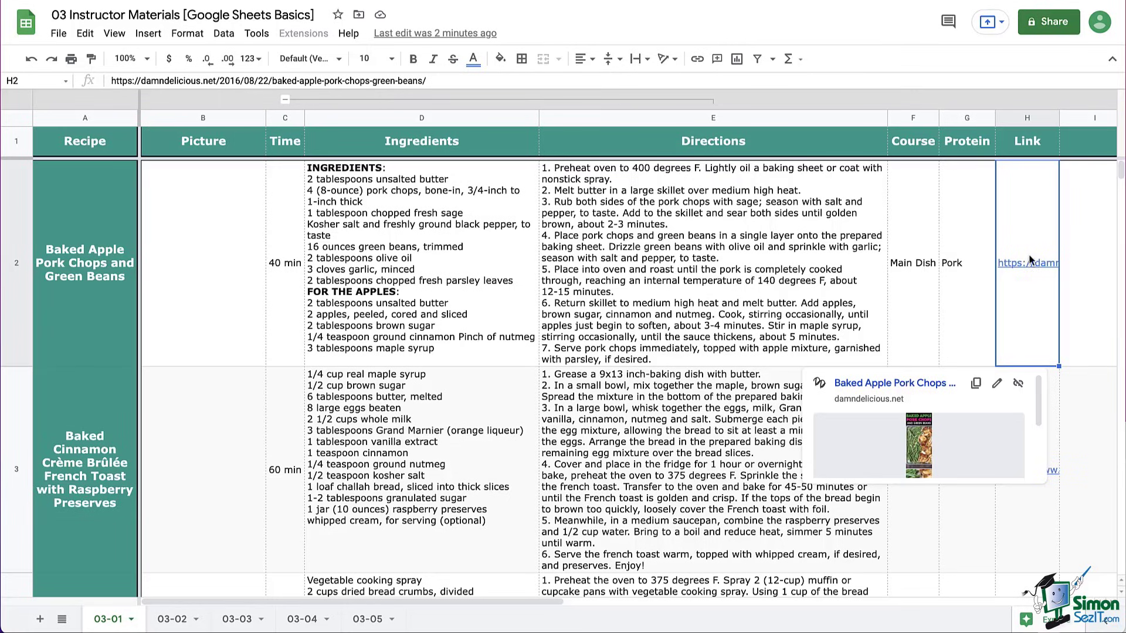
pyautogui.click(975, 383)
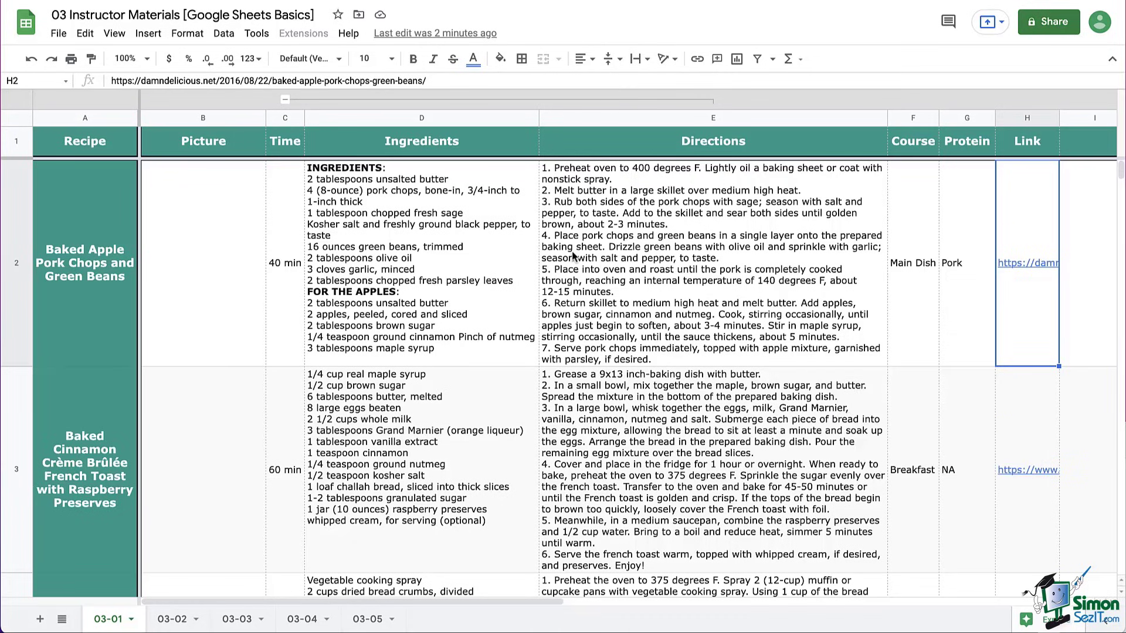
pyautogui.moveTo(194, 275)
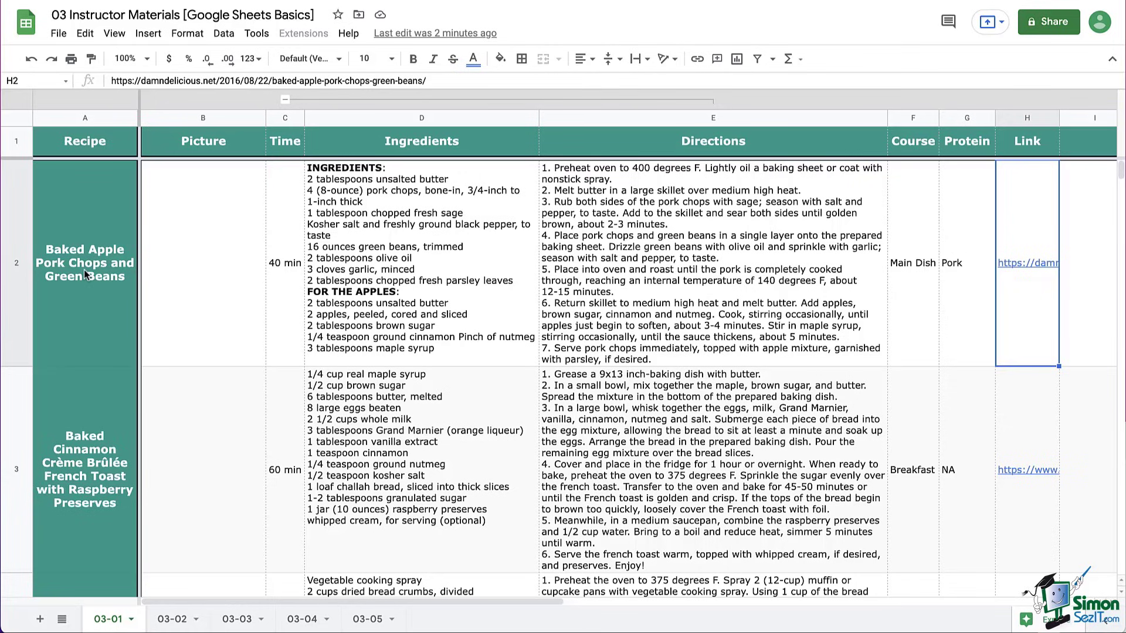
pyautogui.click(84, 262)
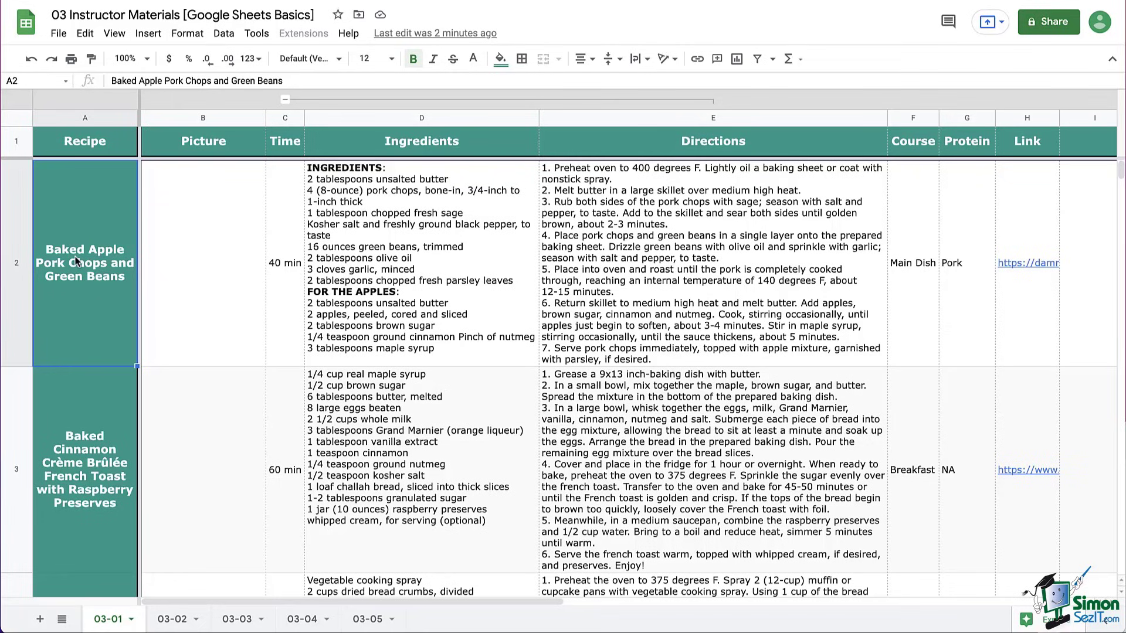
pyautogui.rightClick(84, 263)
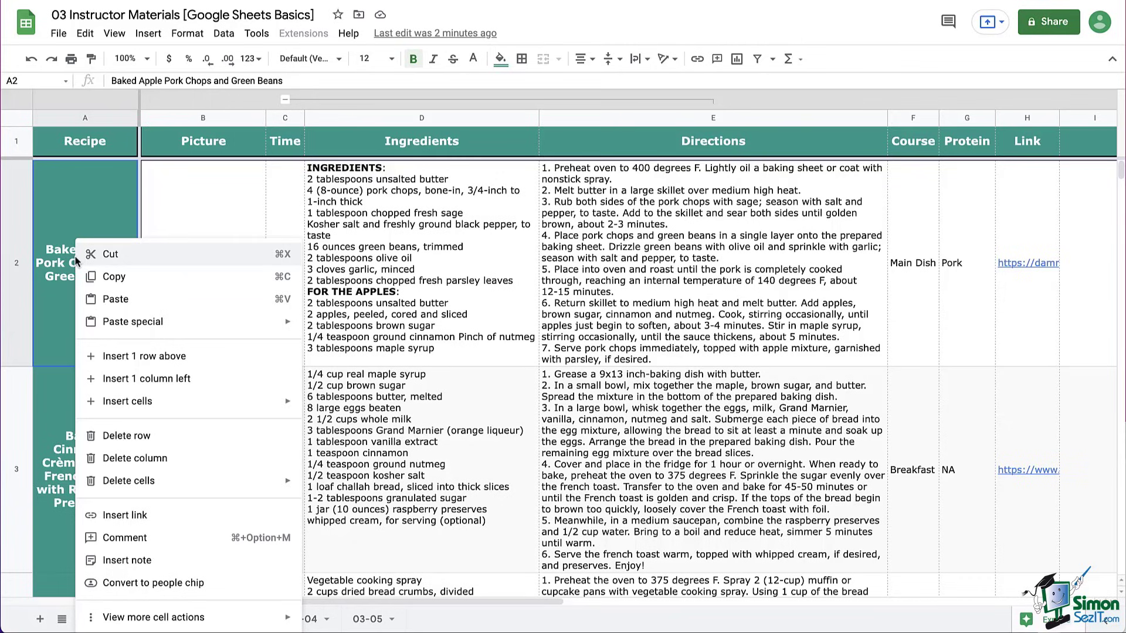
pyautogui.moveTo(170, 521)
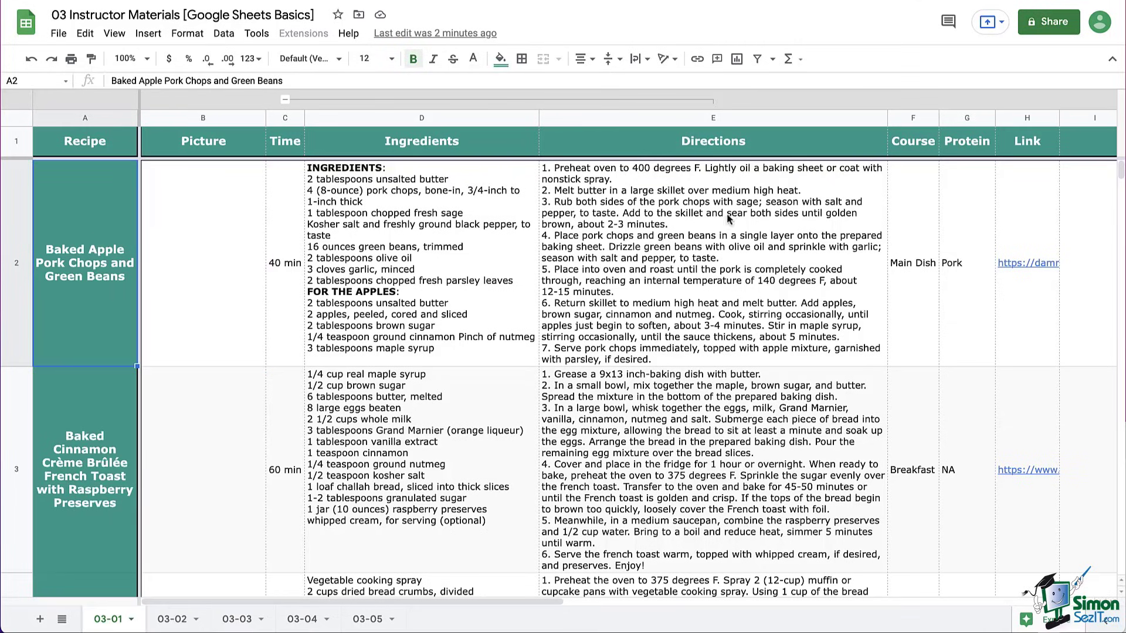
pyautogui.moveTo(696, 58)
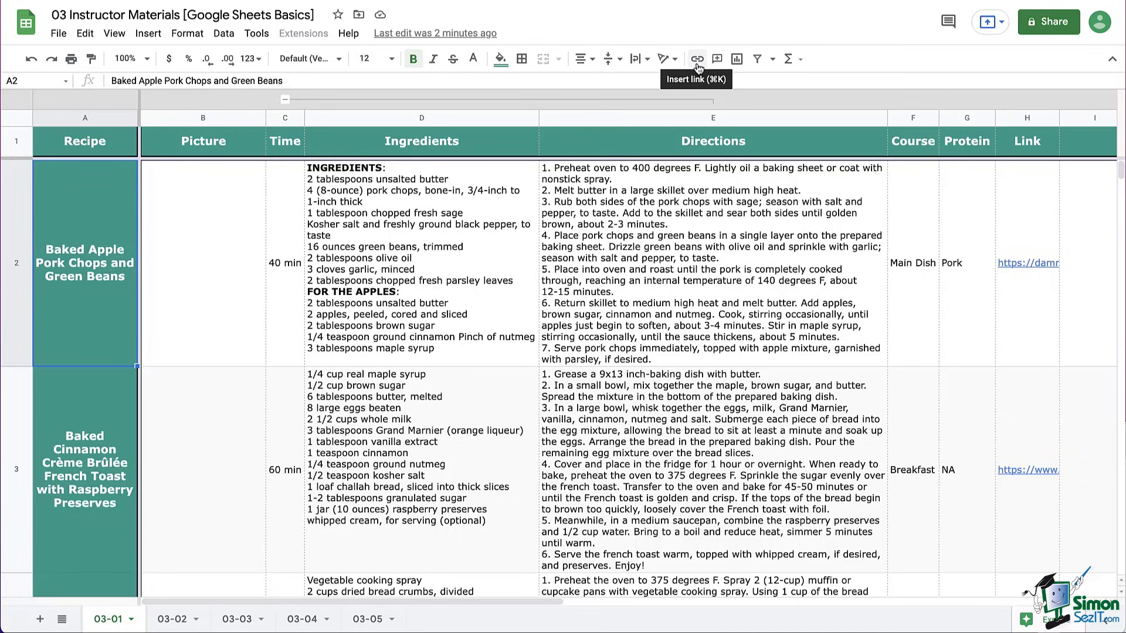
pyautogui.moveTo(76, 240)
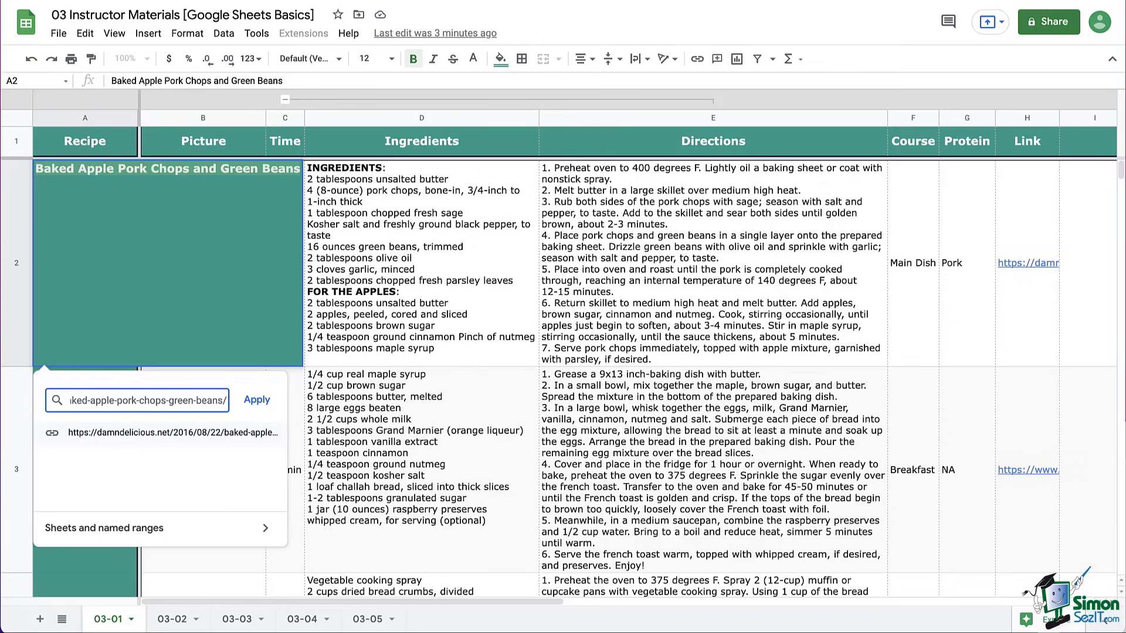
# Apply the damndelicious.net URL as a hyperlink on the A2 pork chops title.
pyautogui.click(256, 400)
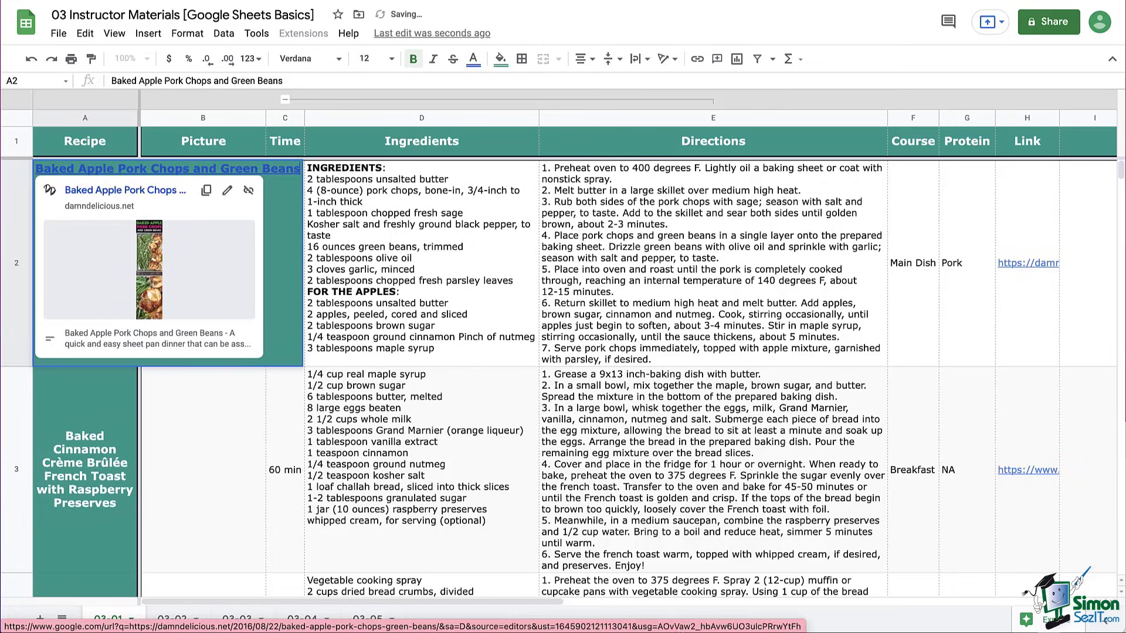
pyautogui.click(83, 466)
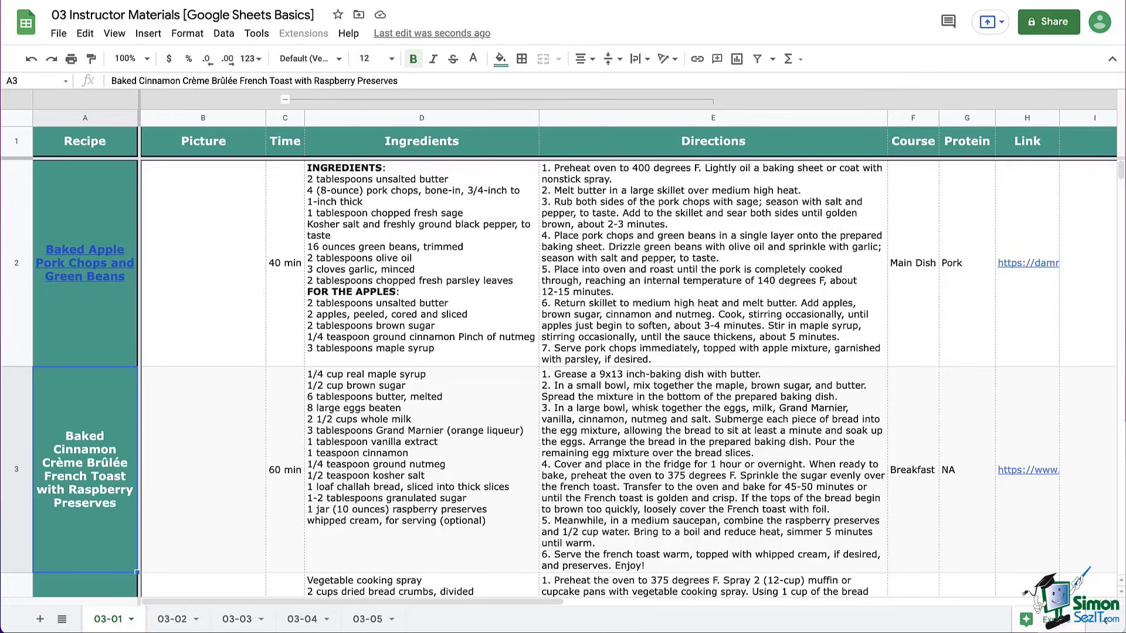
pyautogui.click(85, 262)
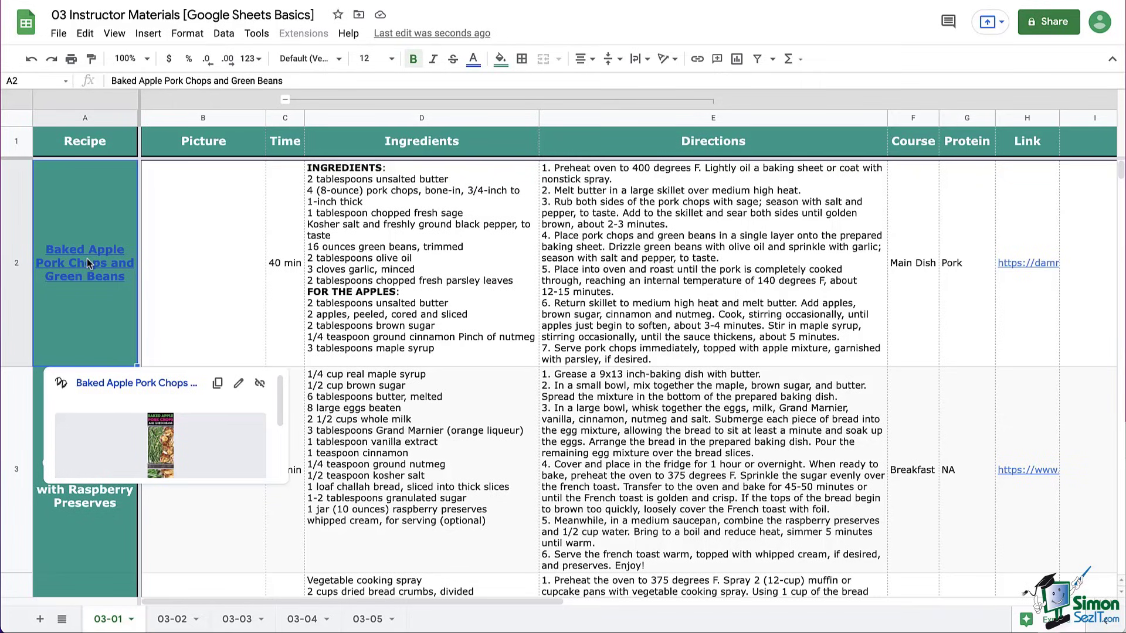
# Remove the hyperlink from the Baked Apple Pork Chops and Green Beans title.
pyautogui.click(202, 262)
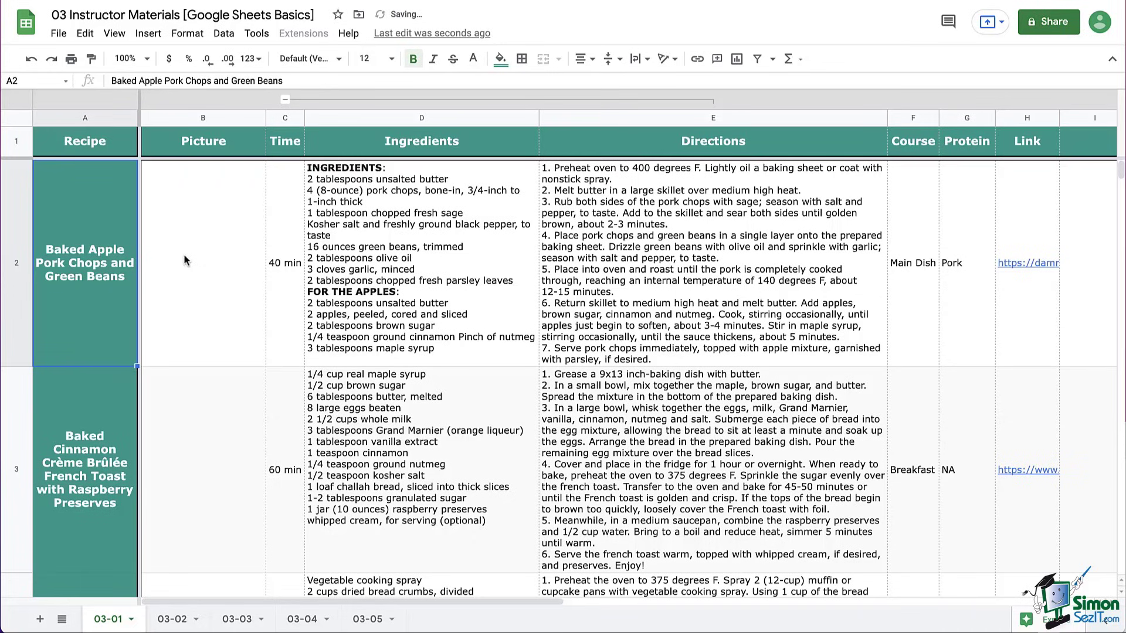
pyautogui.moveTo(114, 272)
pyautogui.write(' Lin')
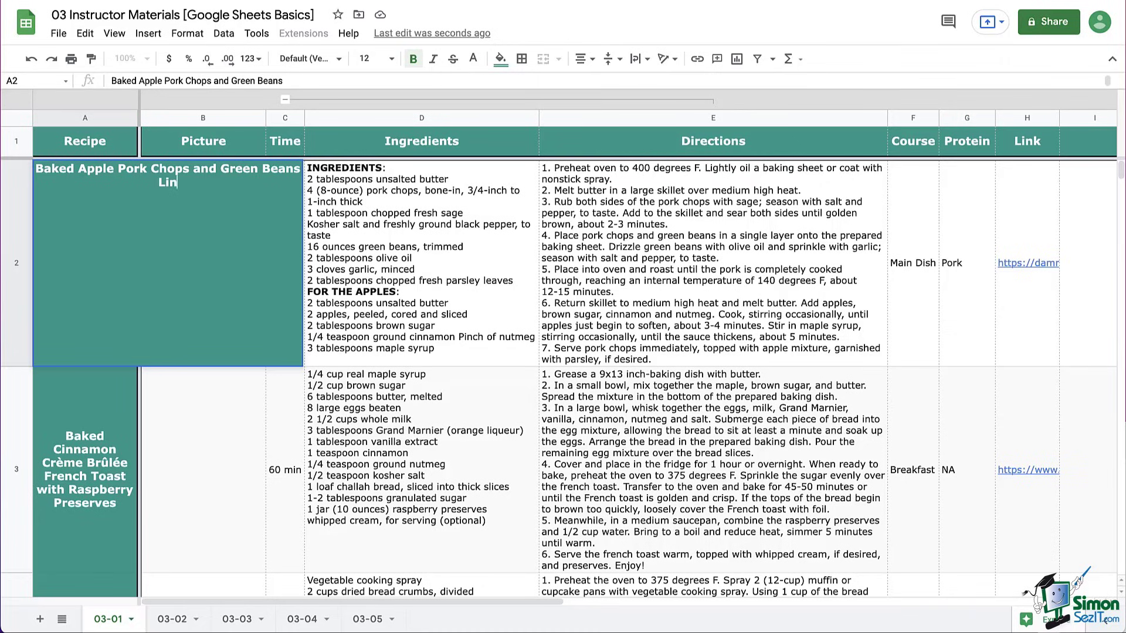
# Finish typing 'Link' under the A2 title and hyperlink only that word to the recipe.
pyautogui.write('k')
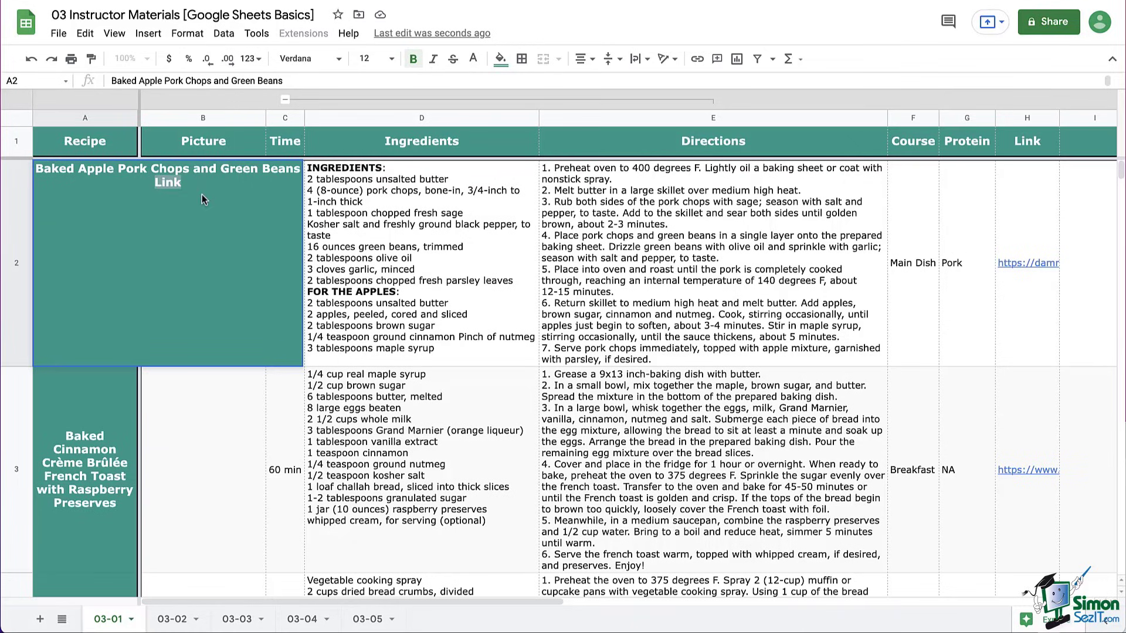
pyautogui.moveTo(223, 233)
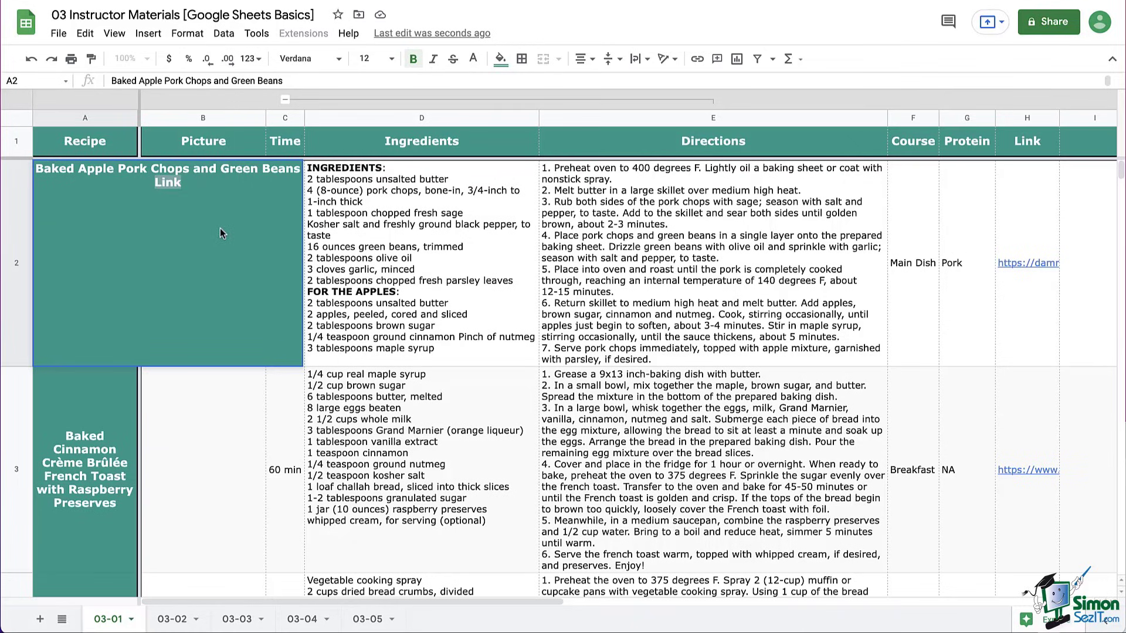
pyautogui.moveTo(194, 200)
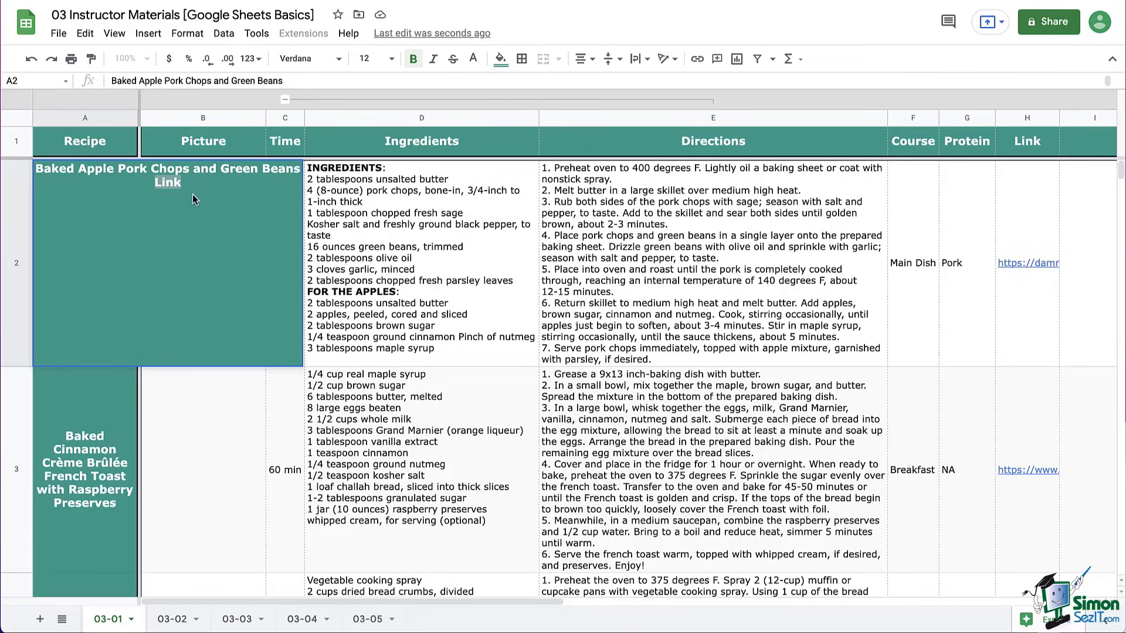
pyautogui.click(695, 59)
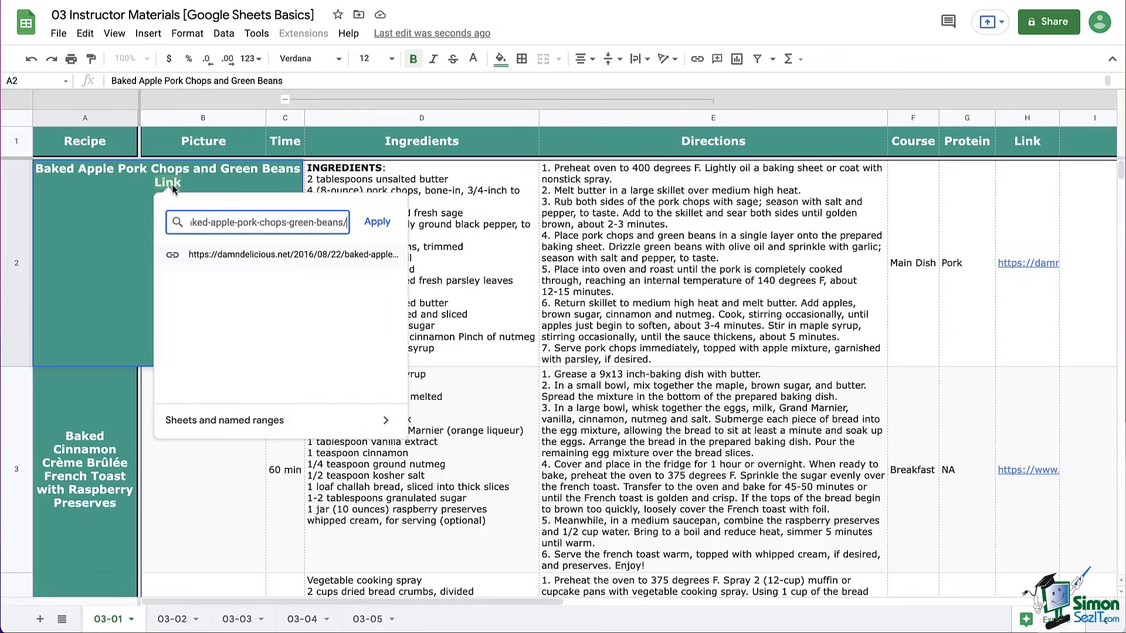
pyautogui.click(377, 221)
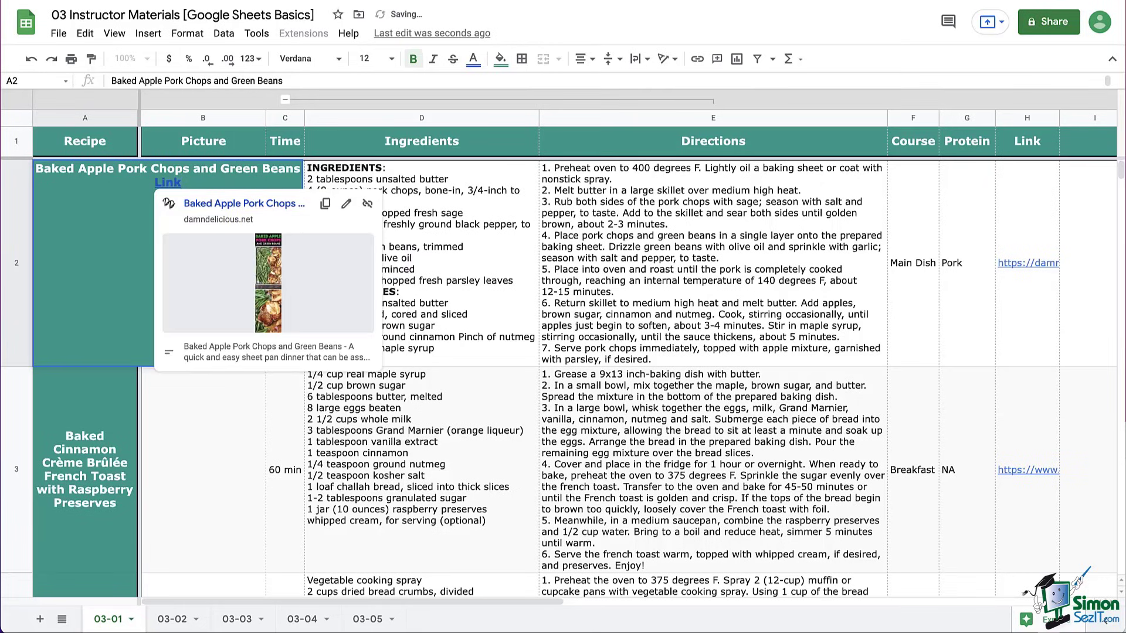
pyautogui.click(84, 469)
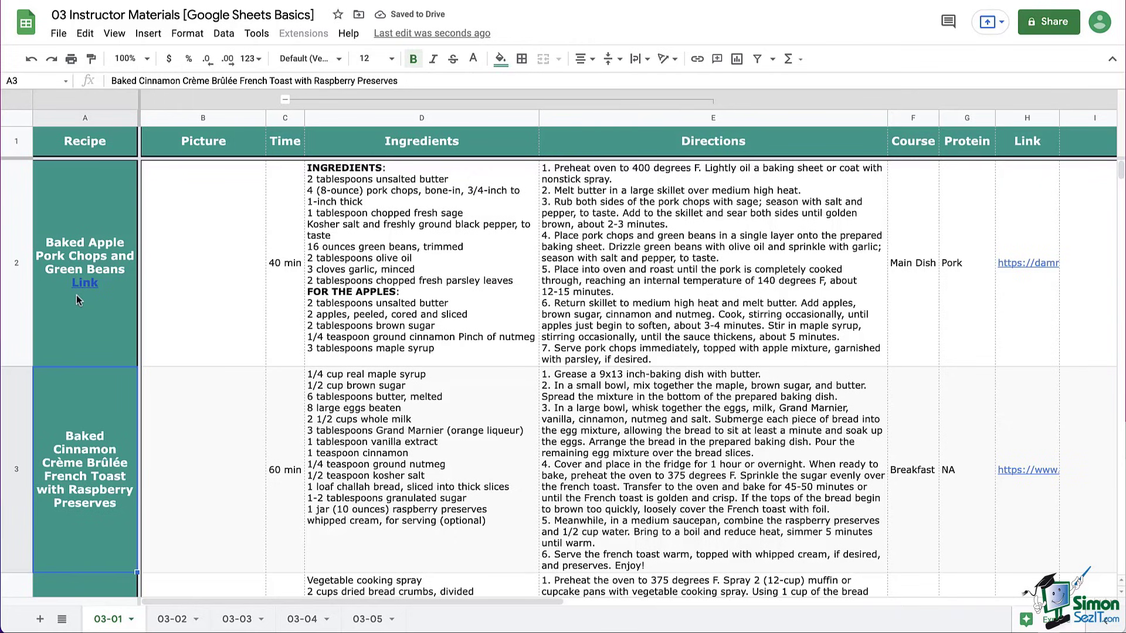
# Copy the H3 URL and hyperlink a 'Link' line under the French Toast title in A3.
pyautogui.click(1027, 470)
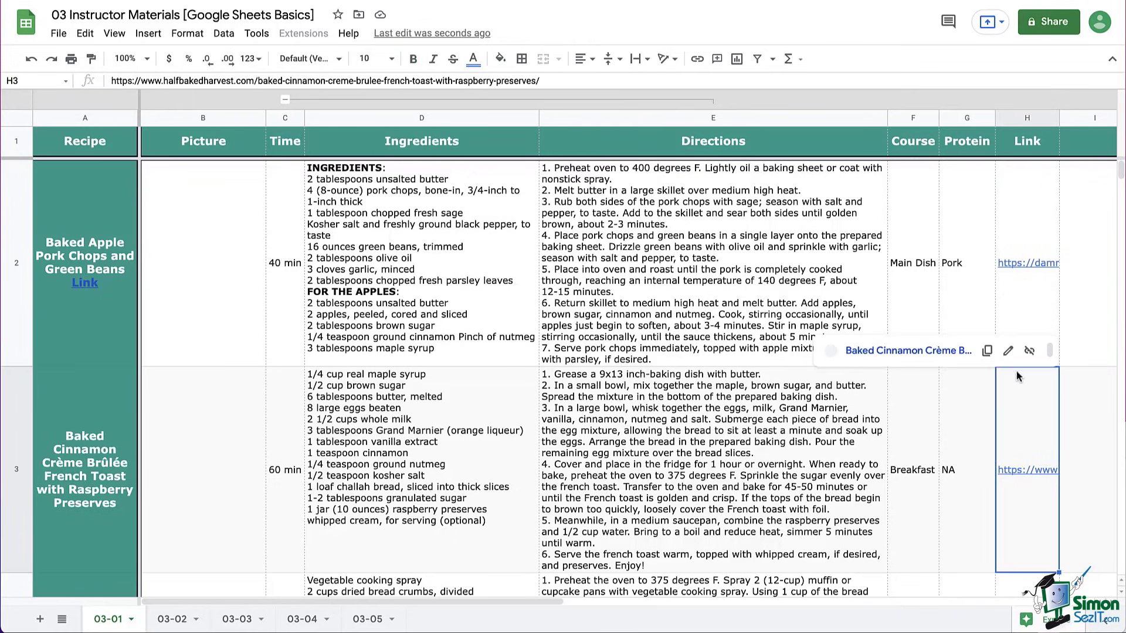
pyautogui.click(987, 352)
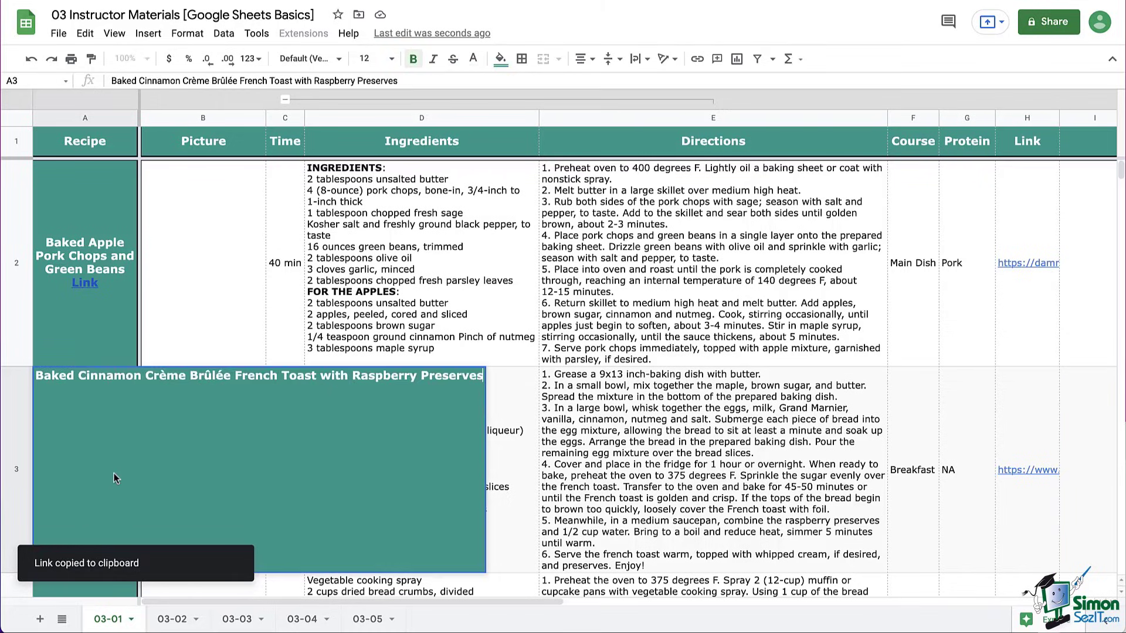
pyautogui.moveTo(312, 436)
pyautogui.write('Link')
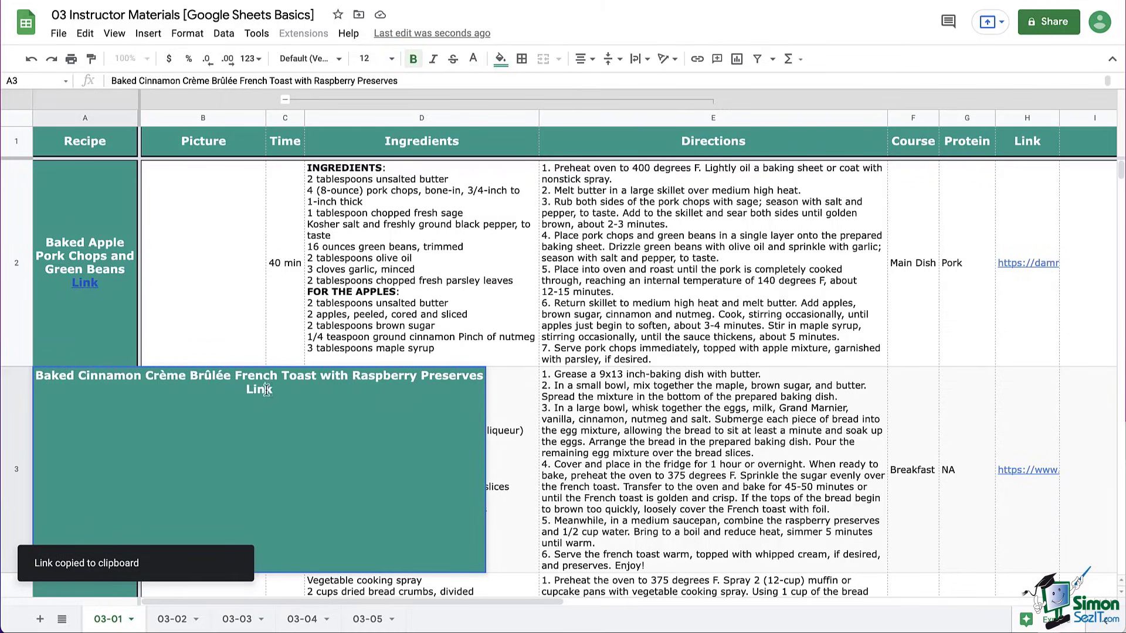
pyautogui.click(261, 389)
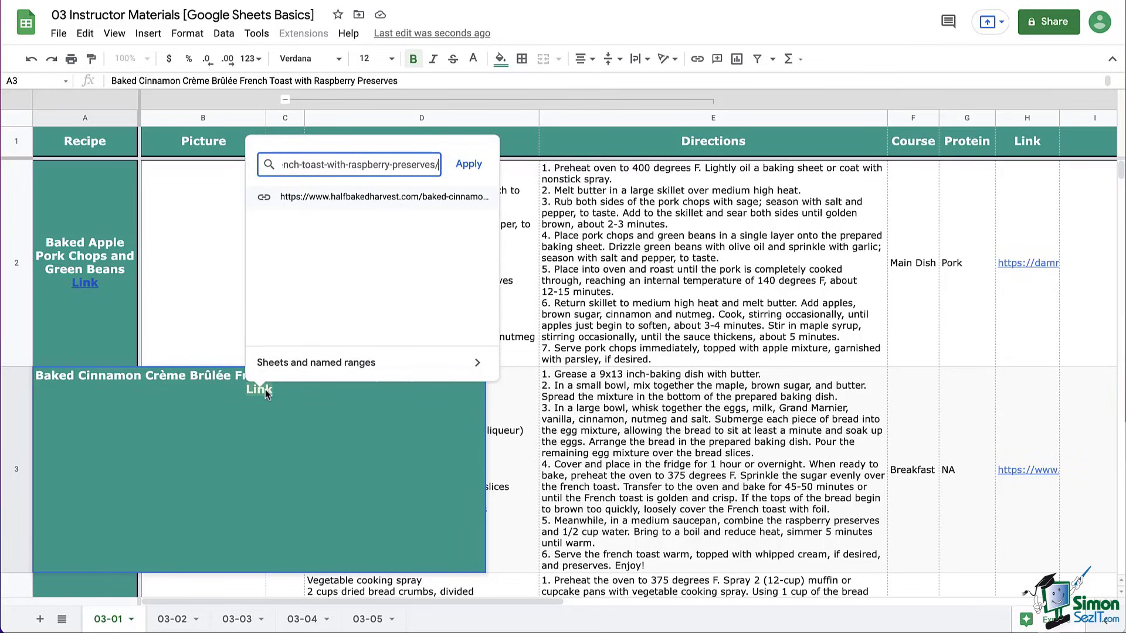
pyautogui.click(467, 164)
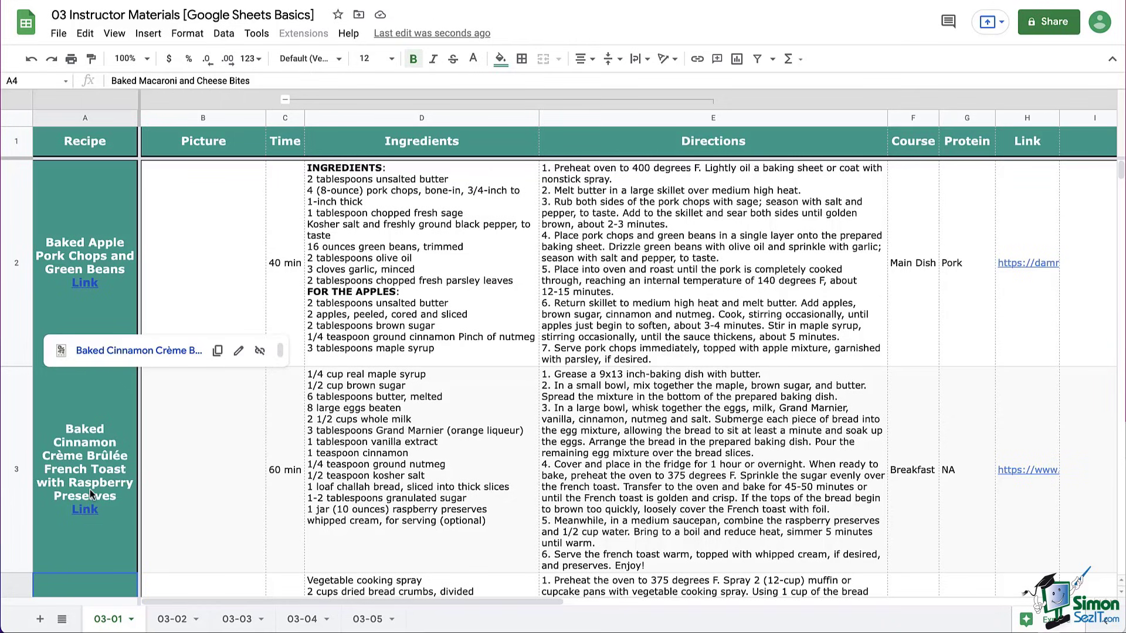
pyautogui.click(84, 470)
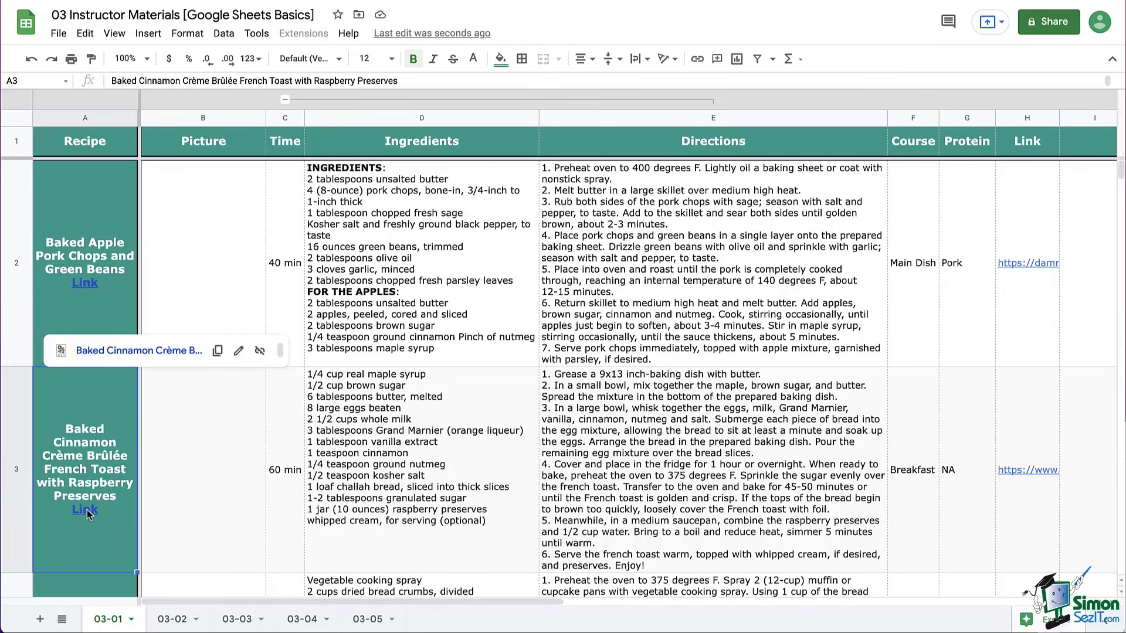
pyautogui.click(203, 258)
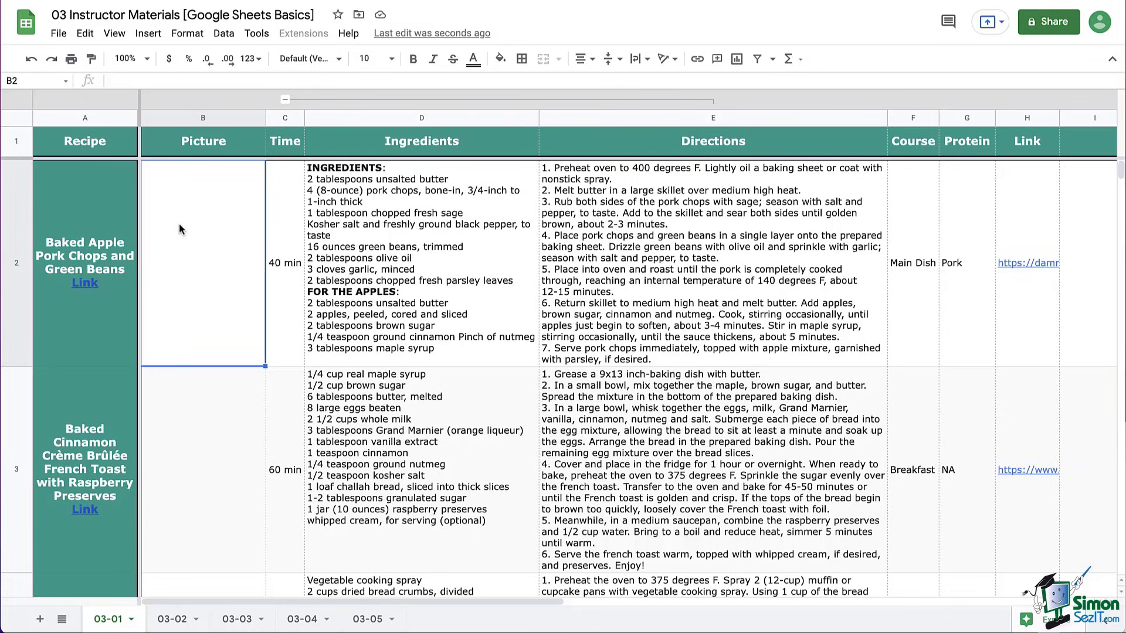
# Change the H2 pork chops link's display text to 'Recipe Link'.
pyautogui.click(1026, 118)
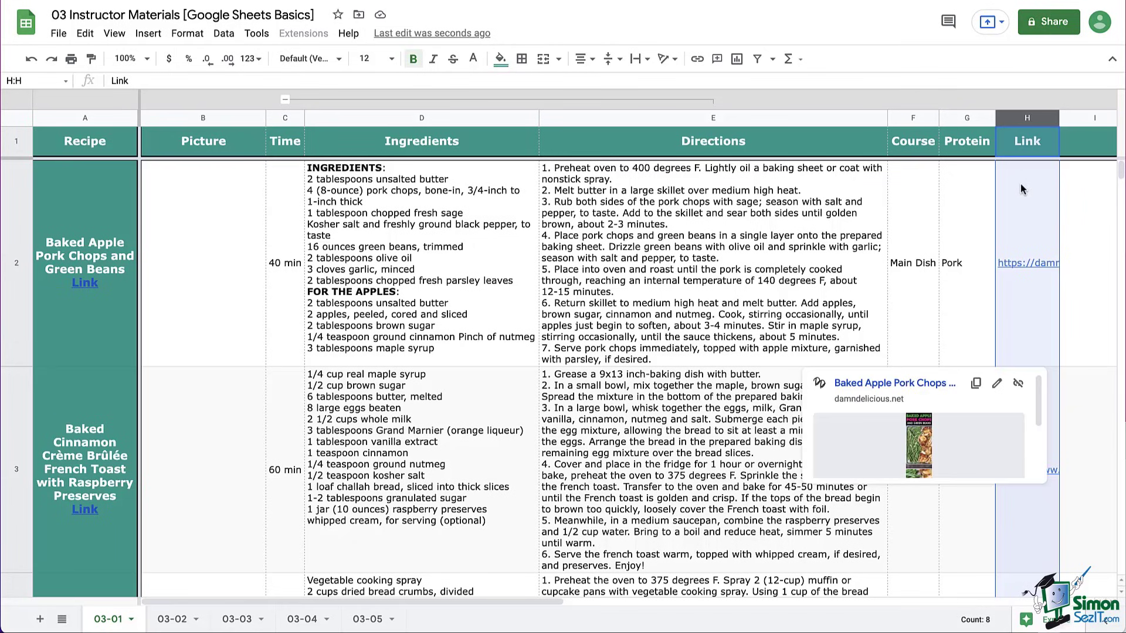
pyautogui.moveTo(1027, 216)
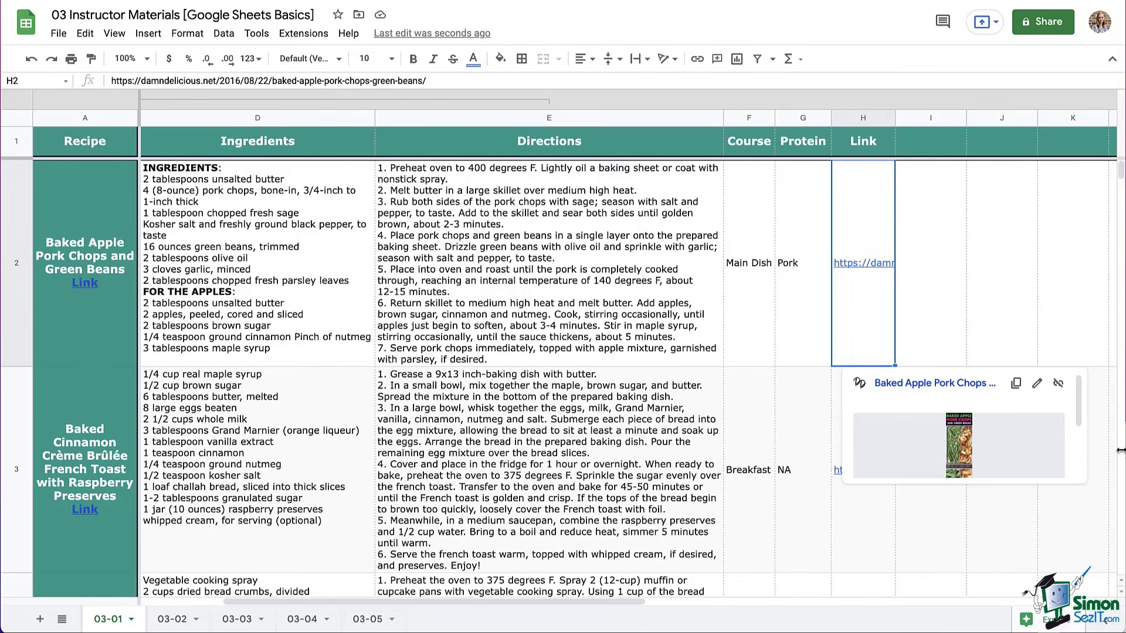
pyautogui.moveTo(1036, 383)
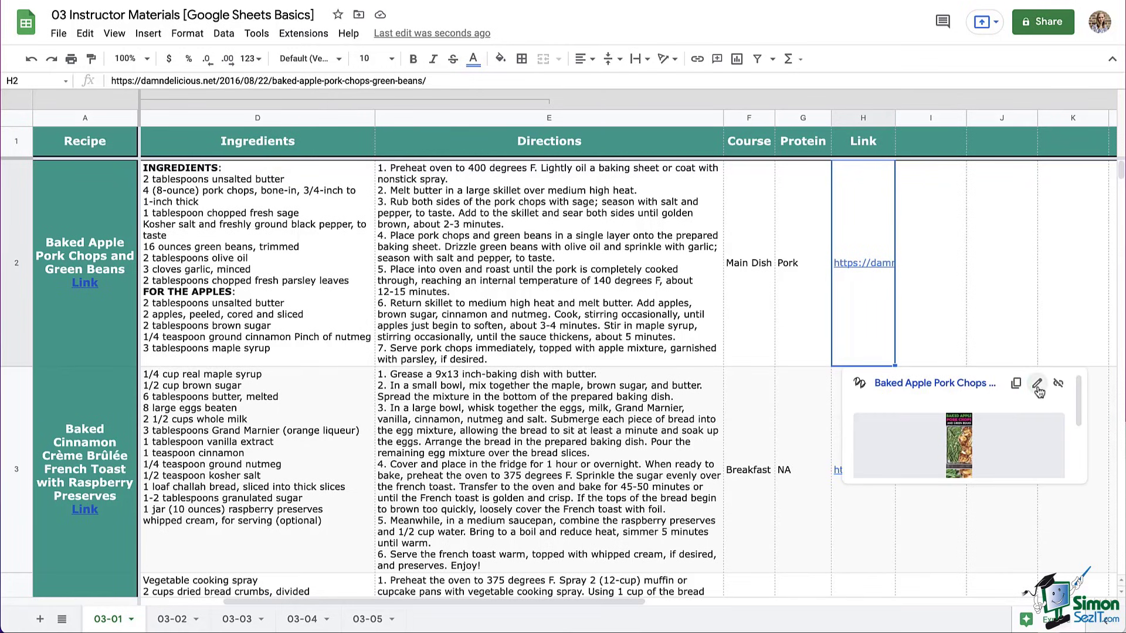
pyautogui.click(1037, 383)
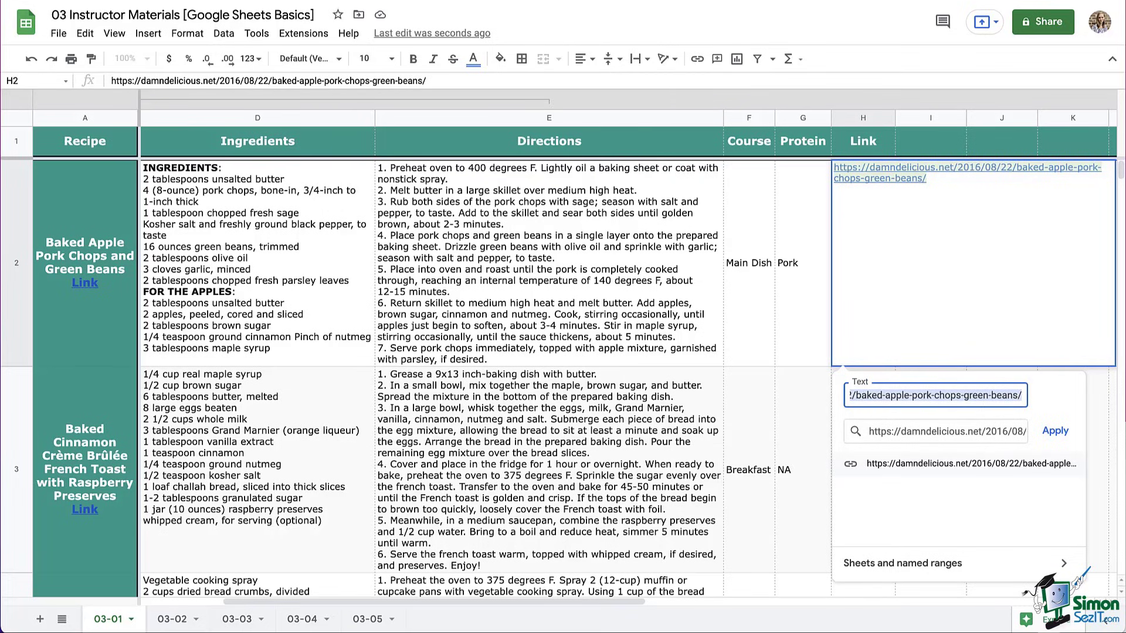
pyautogui.write('L')
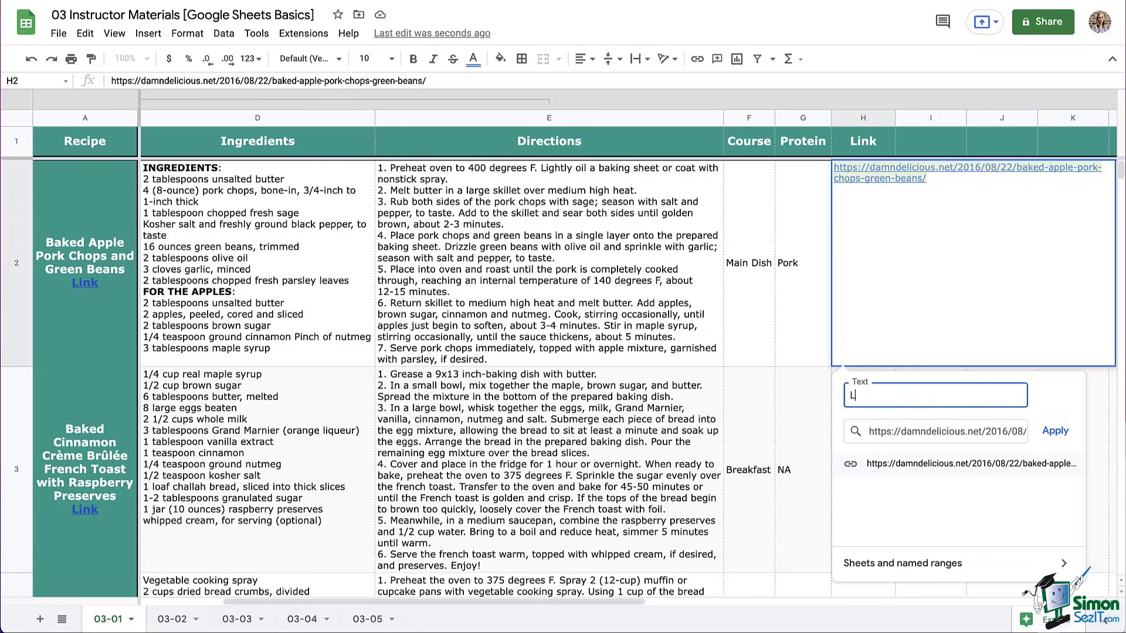
pyautogui.press('backspace')
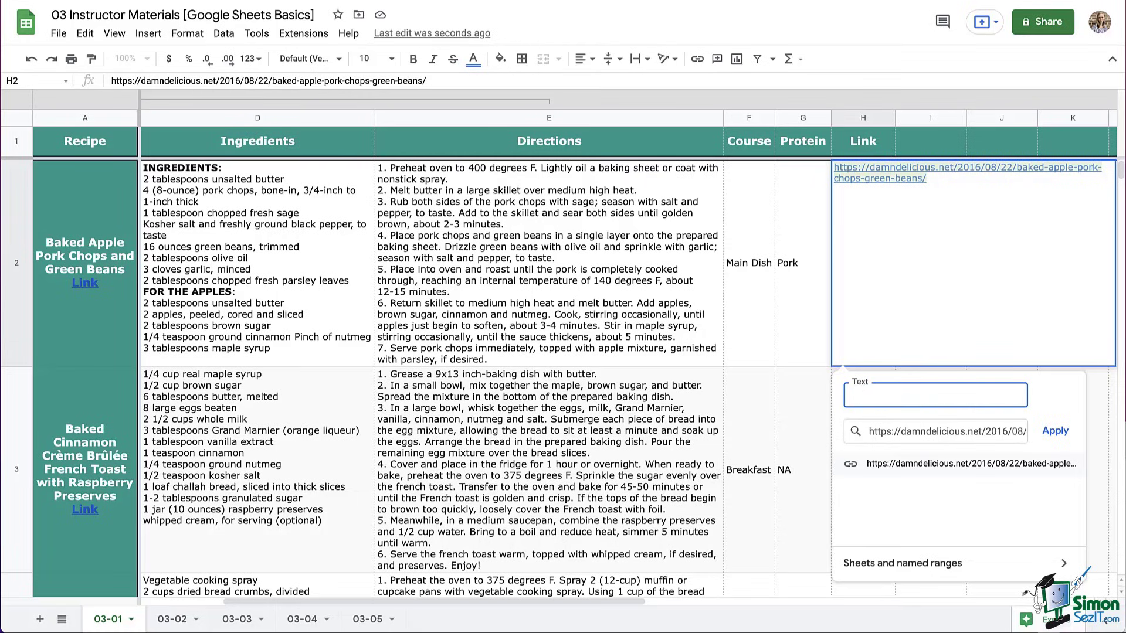
pyautogui.write('Recipe Link')
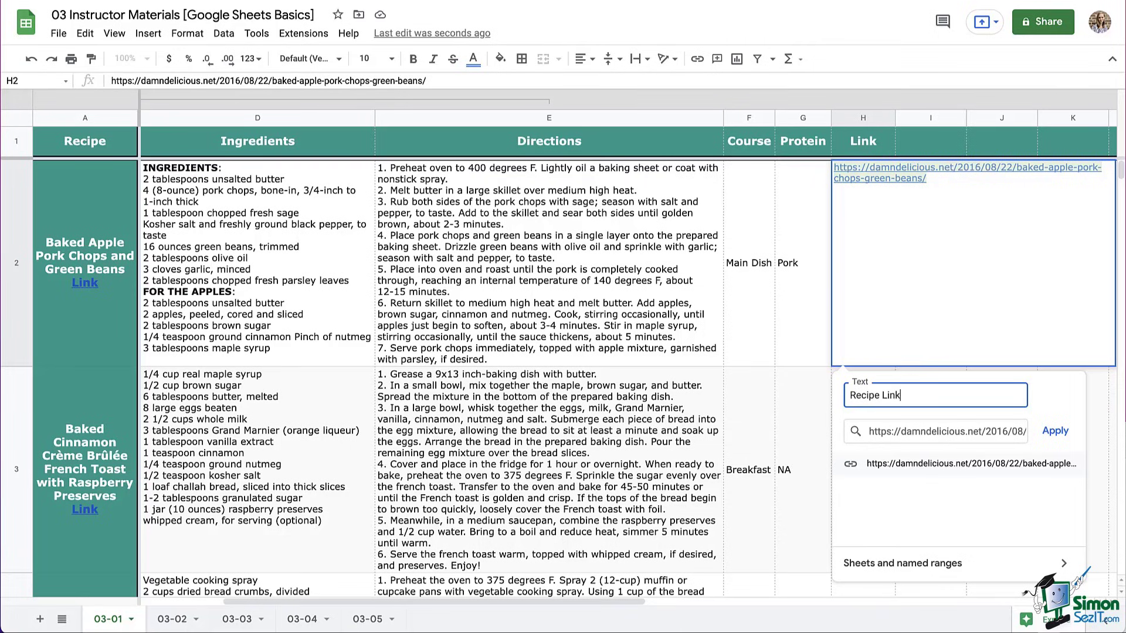
pyautogui.click(1054, 431)
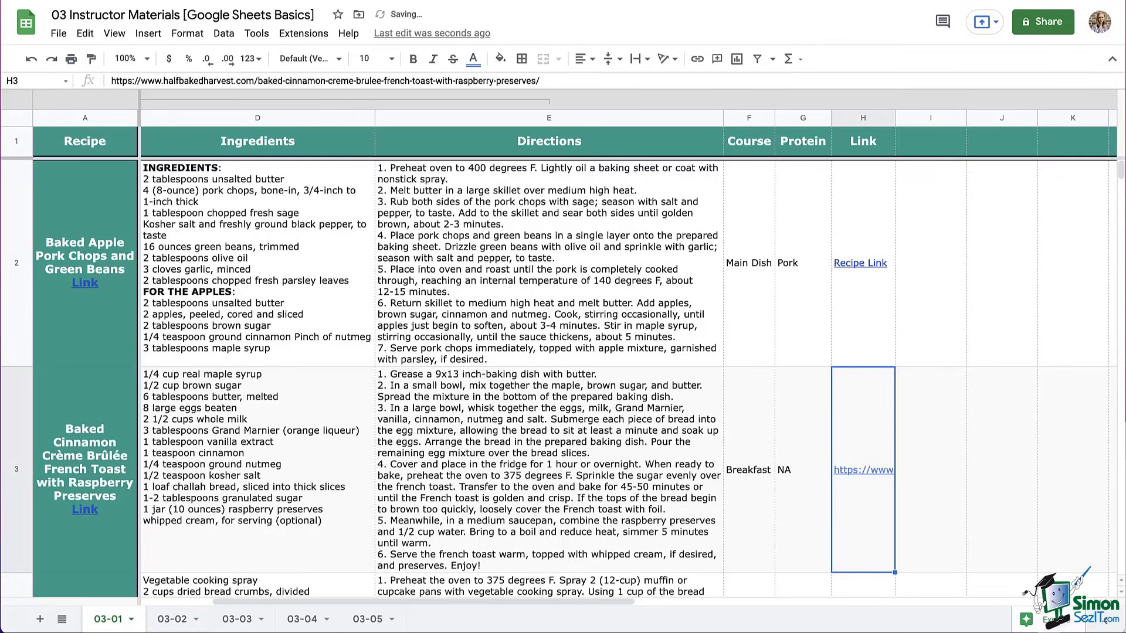
pyautogui.moveTo(856, 338)
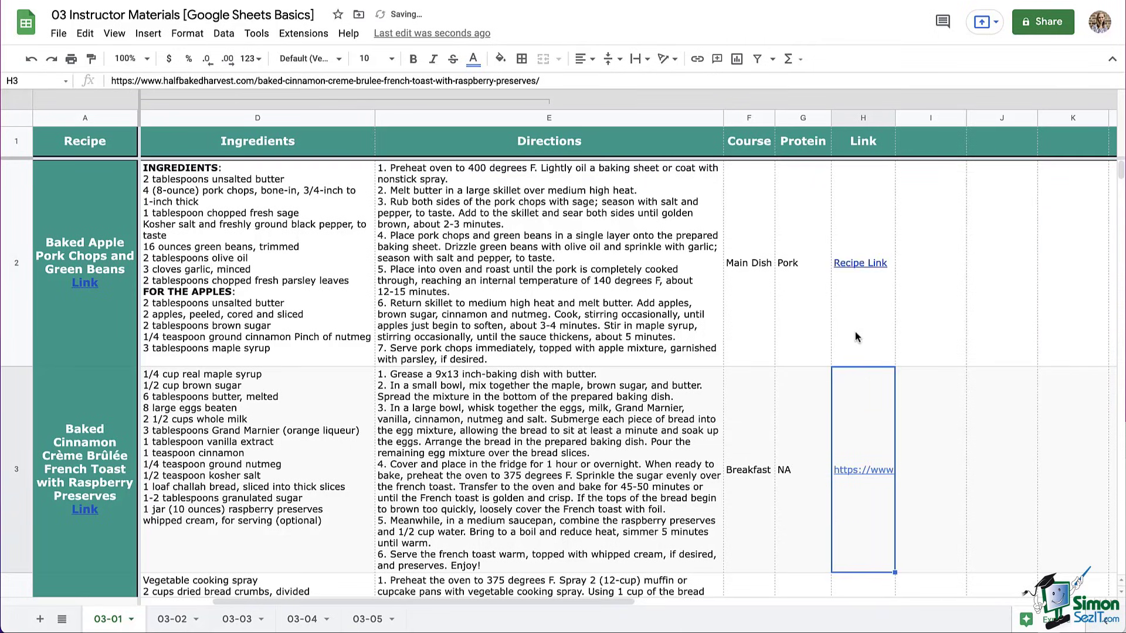